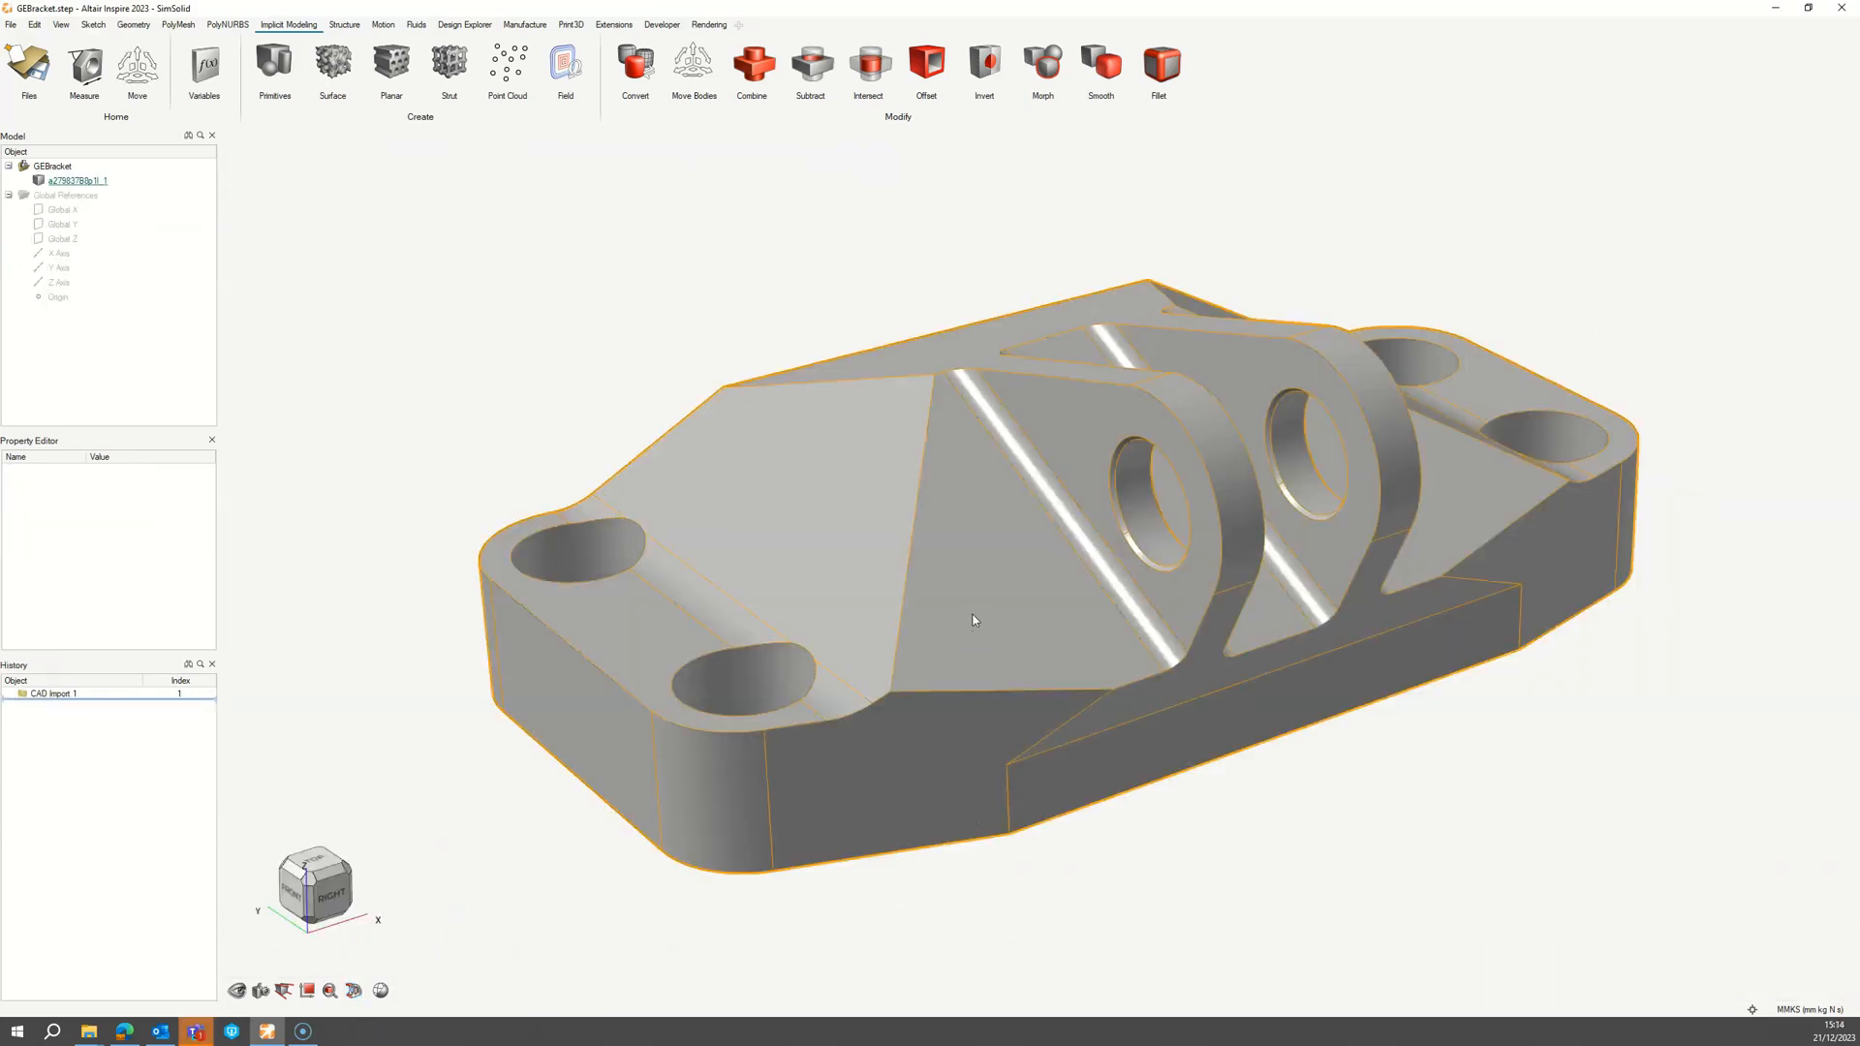
# Step: Select the imported GE bracket body in the Model Browser to show its steel part properties
pyautogui.click(76, 180)
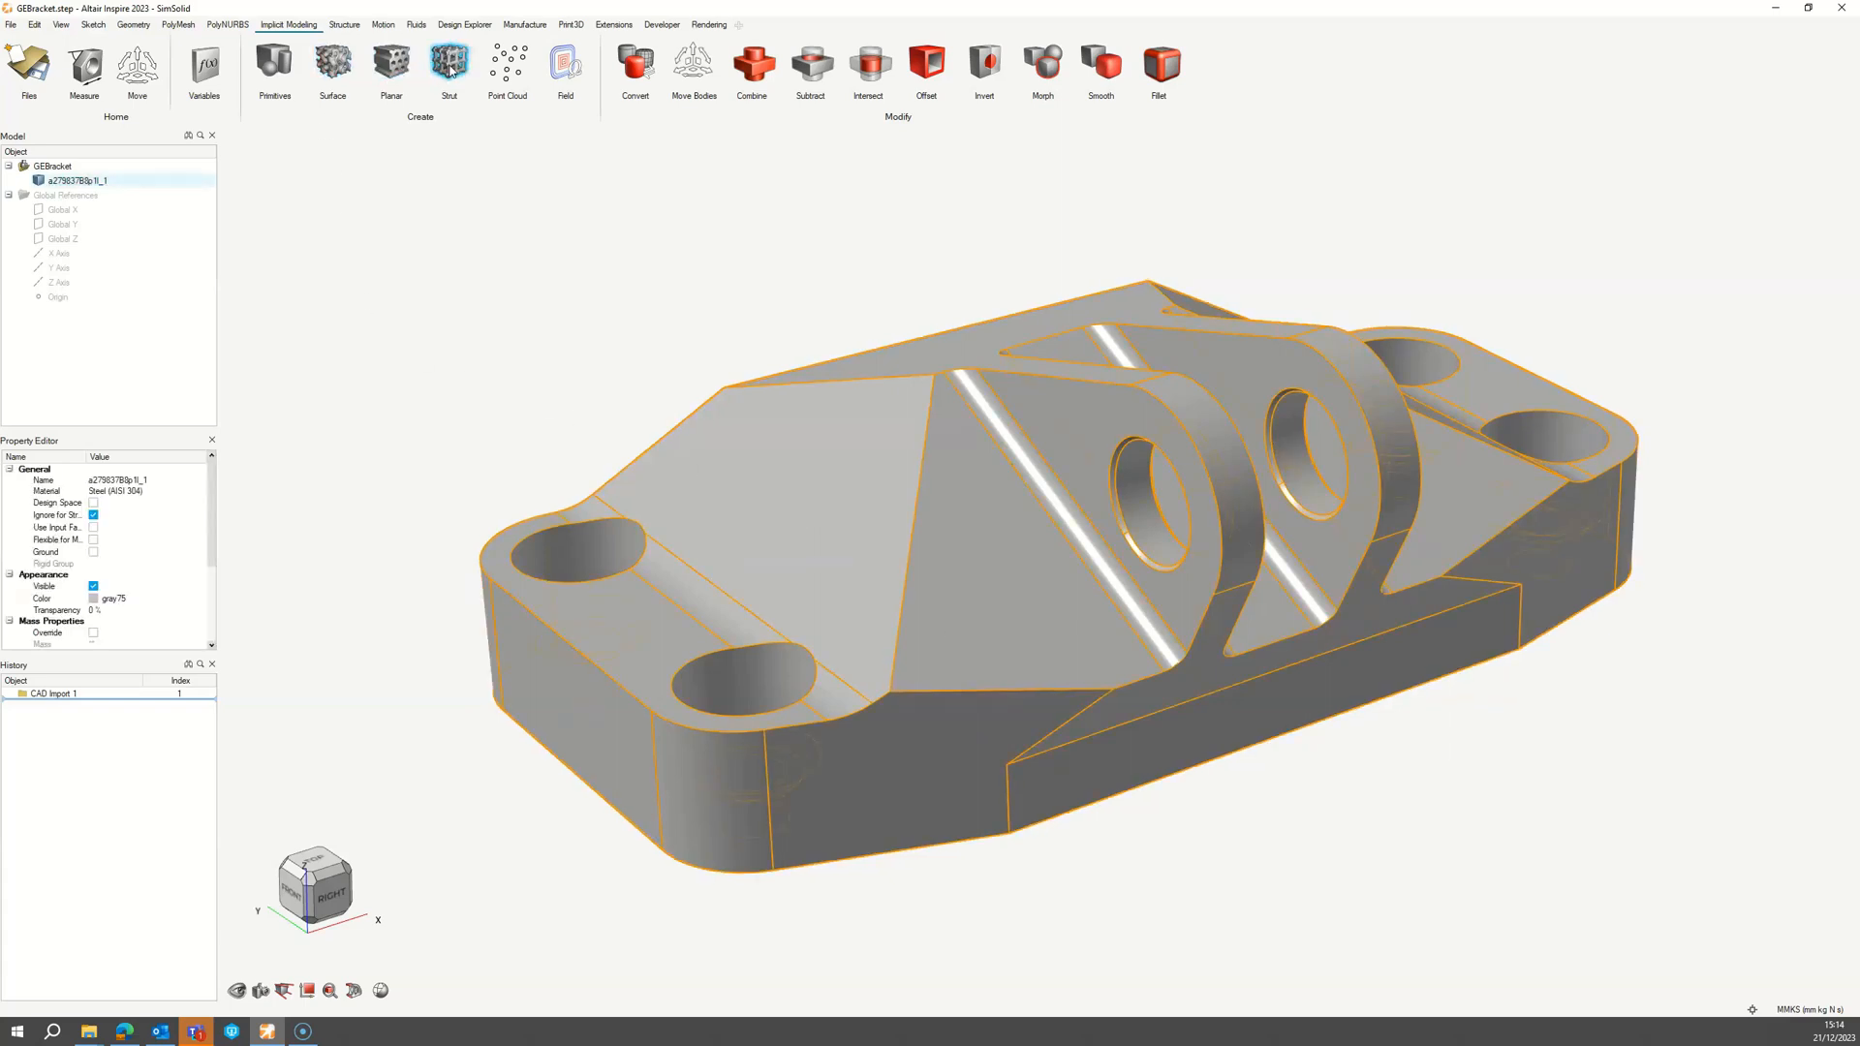
# Step: Convert the bracket to an implicit body-centred cubic strut lattice with 0.5 strut diameter and section it
pyautogui.click(448, 66)
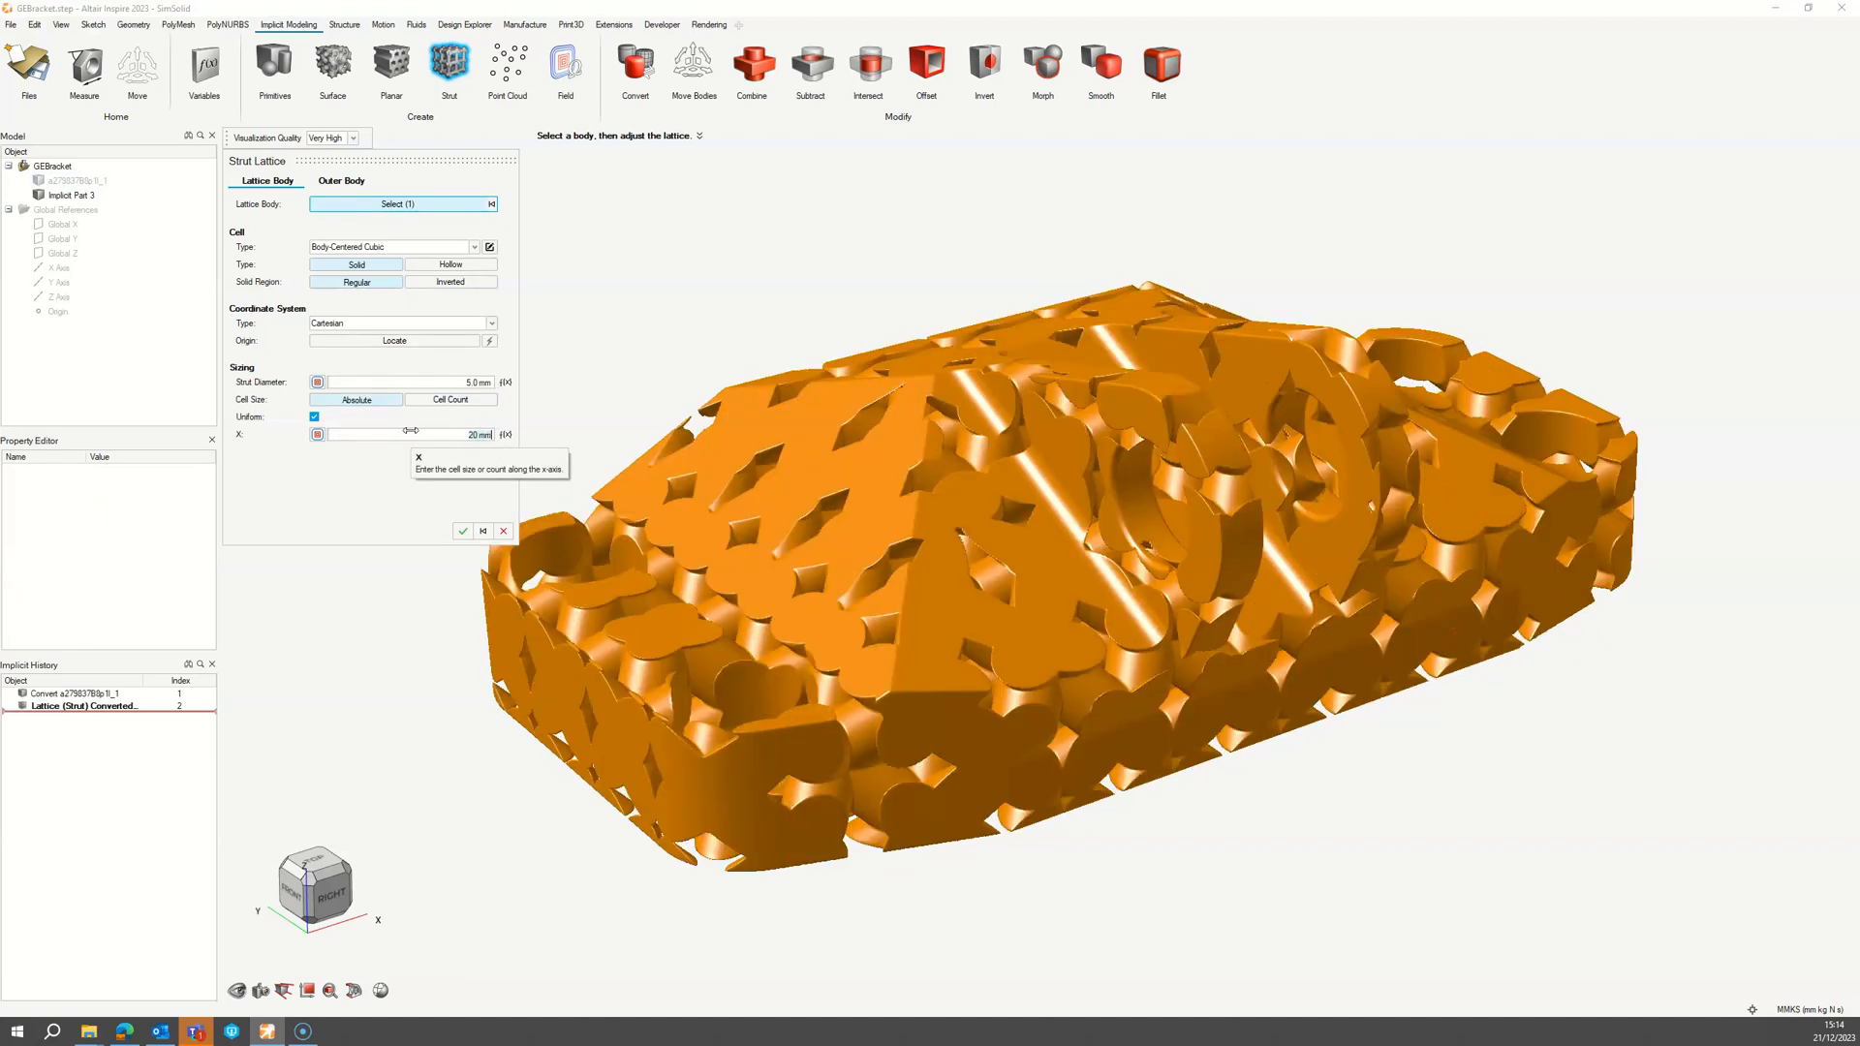
pyautogui.write('0.5')
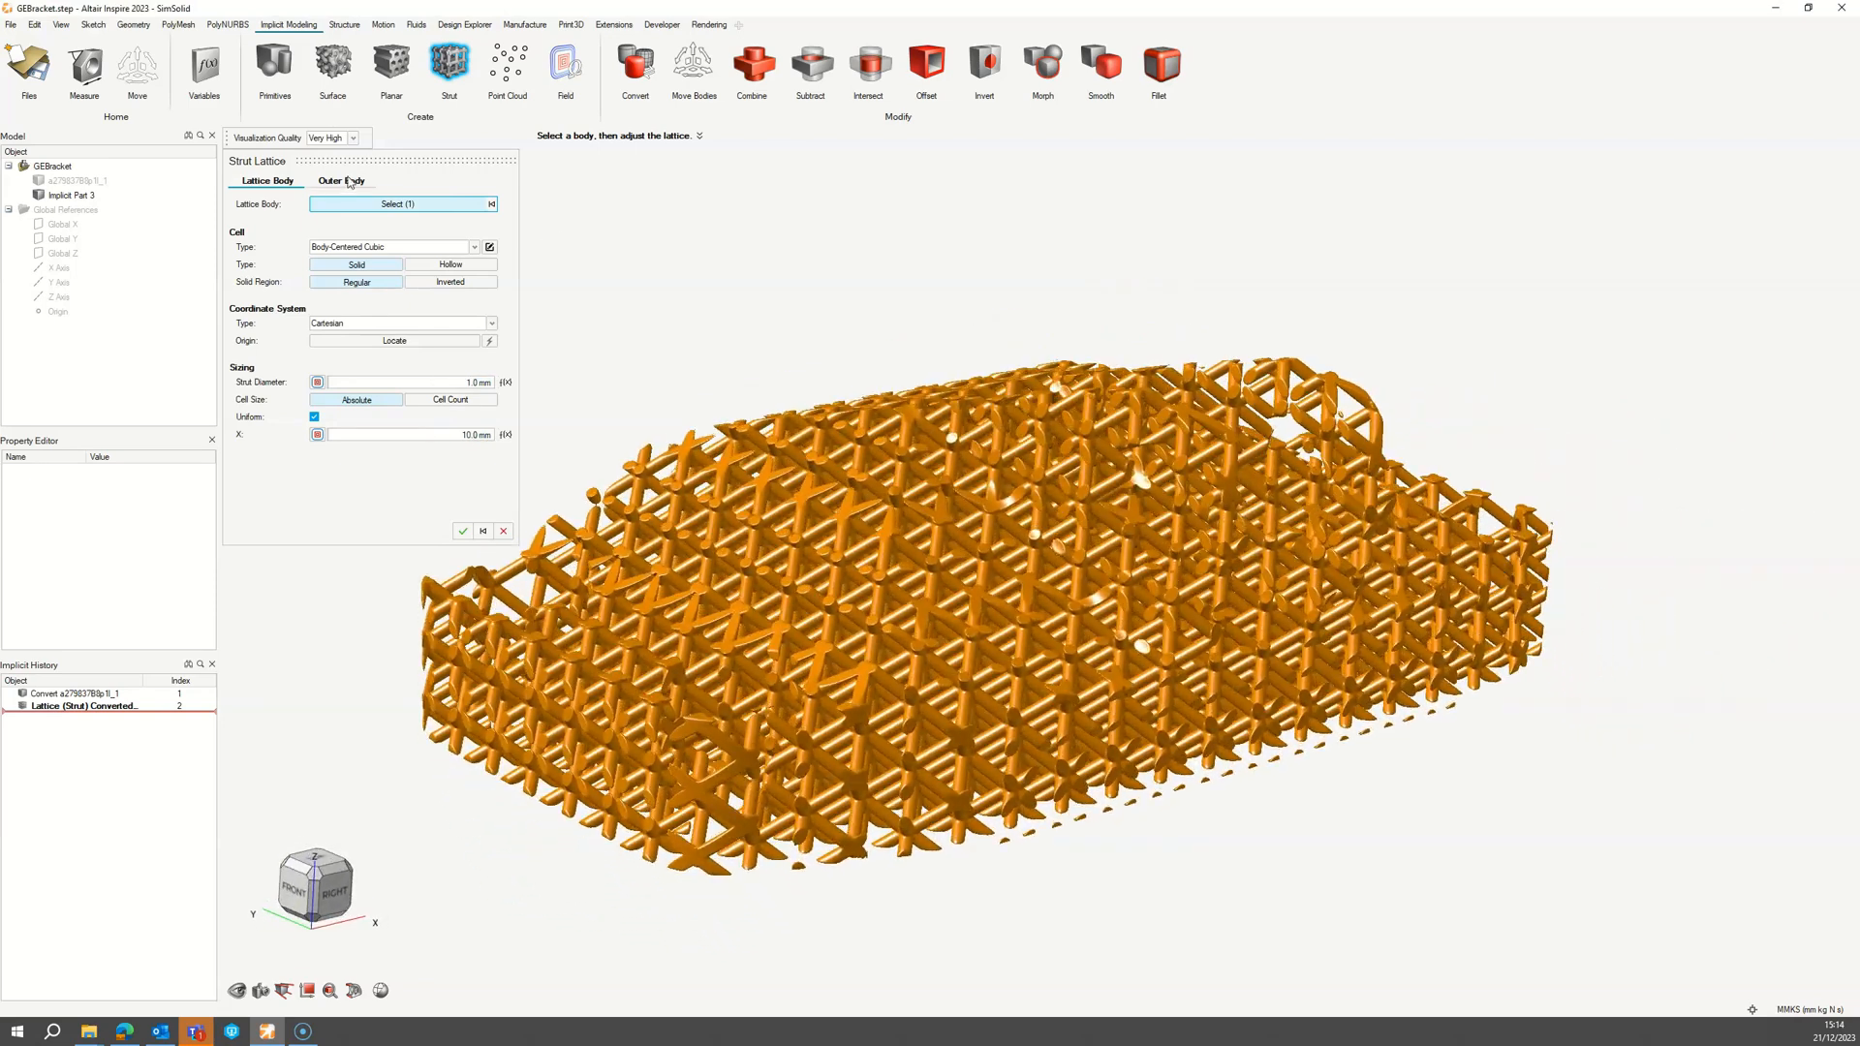
pyautogui.click(341, 180)
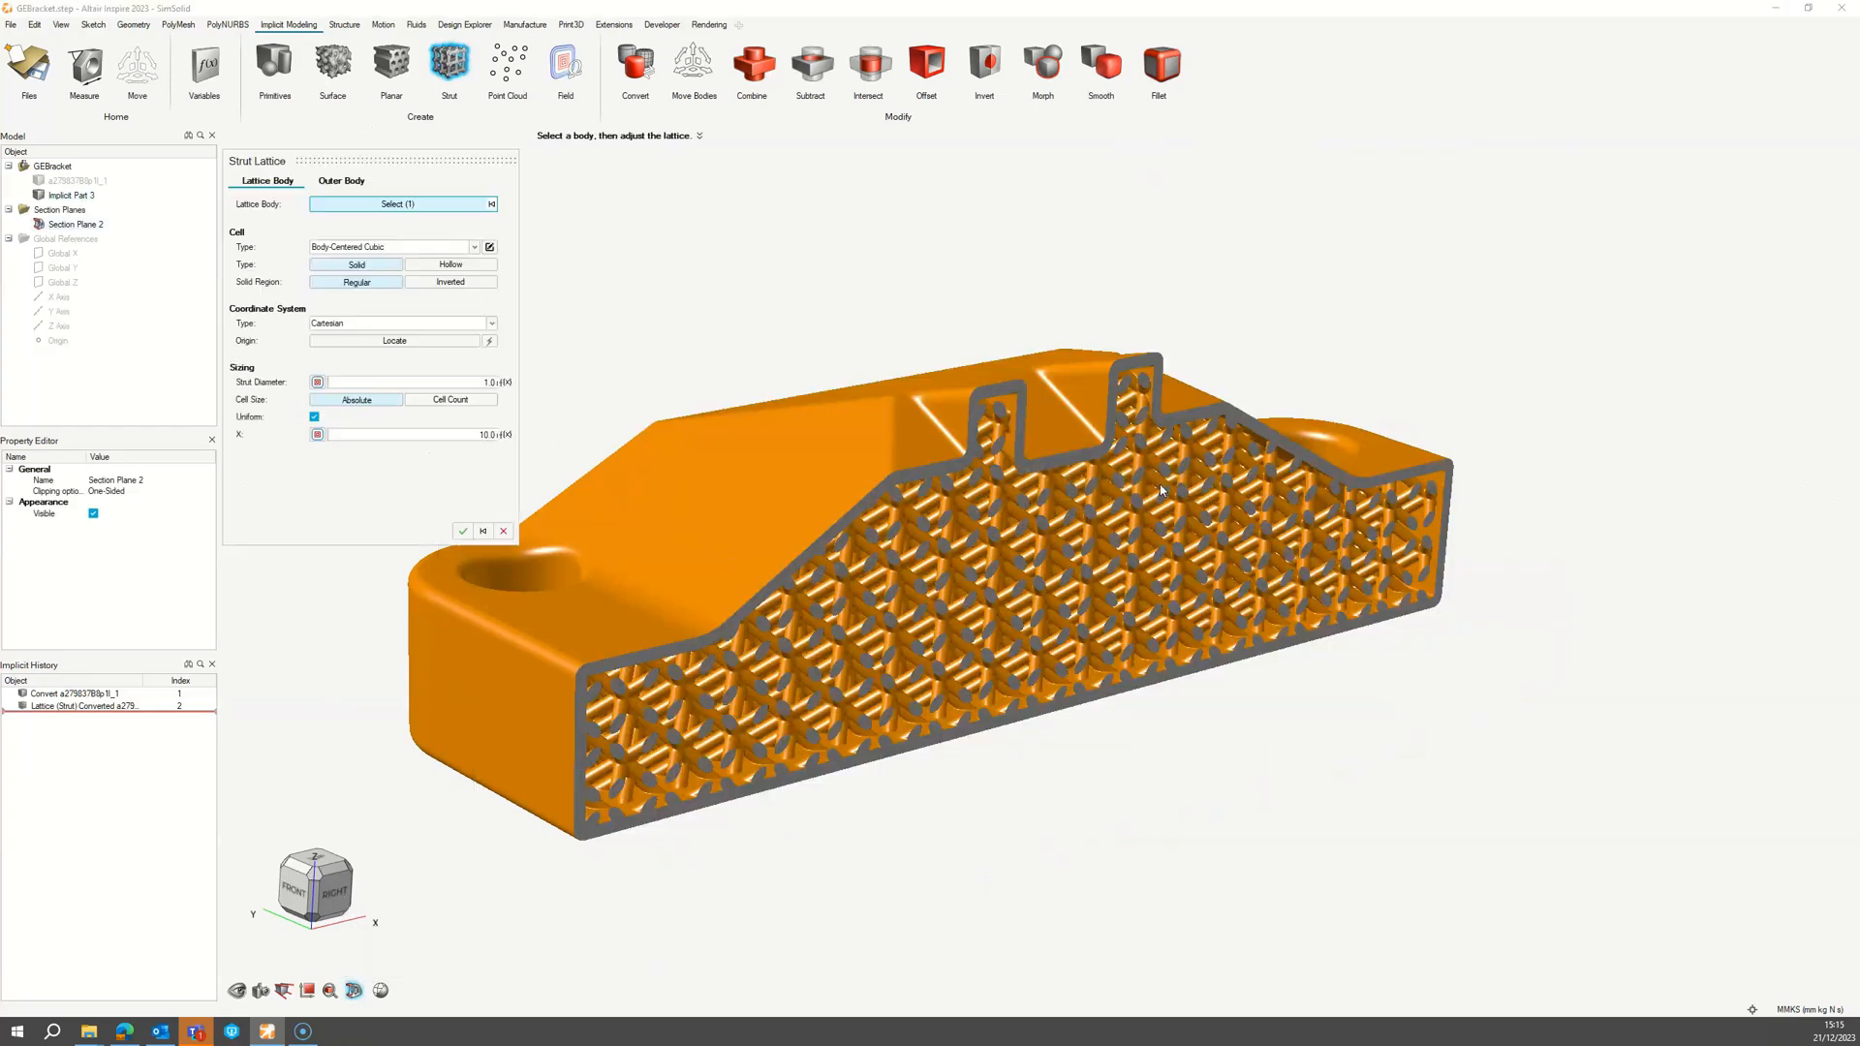
pyautogui.click(341, 180)
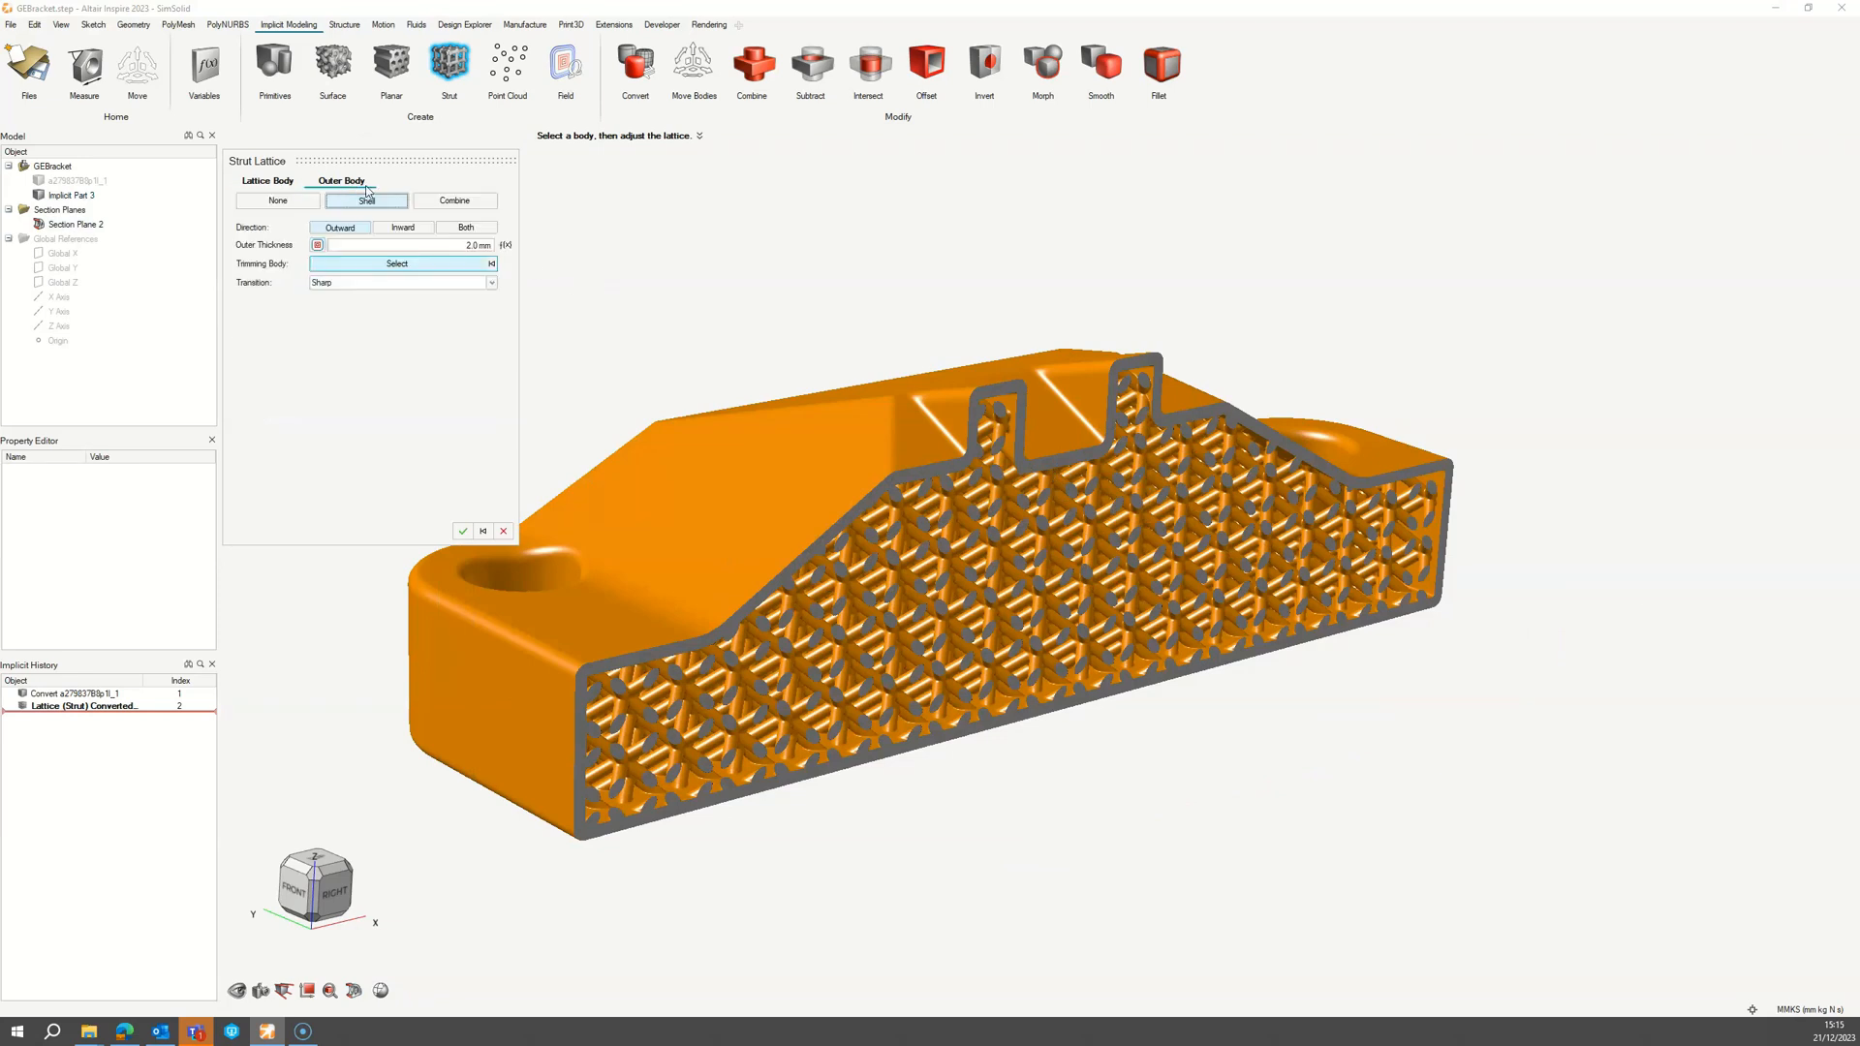
# Step: Wrap the lattice in a 2 mm inward shell with fillet transitions and apply the lattice operation
pyautogui.click(403, 228)
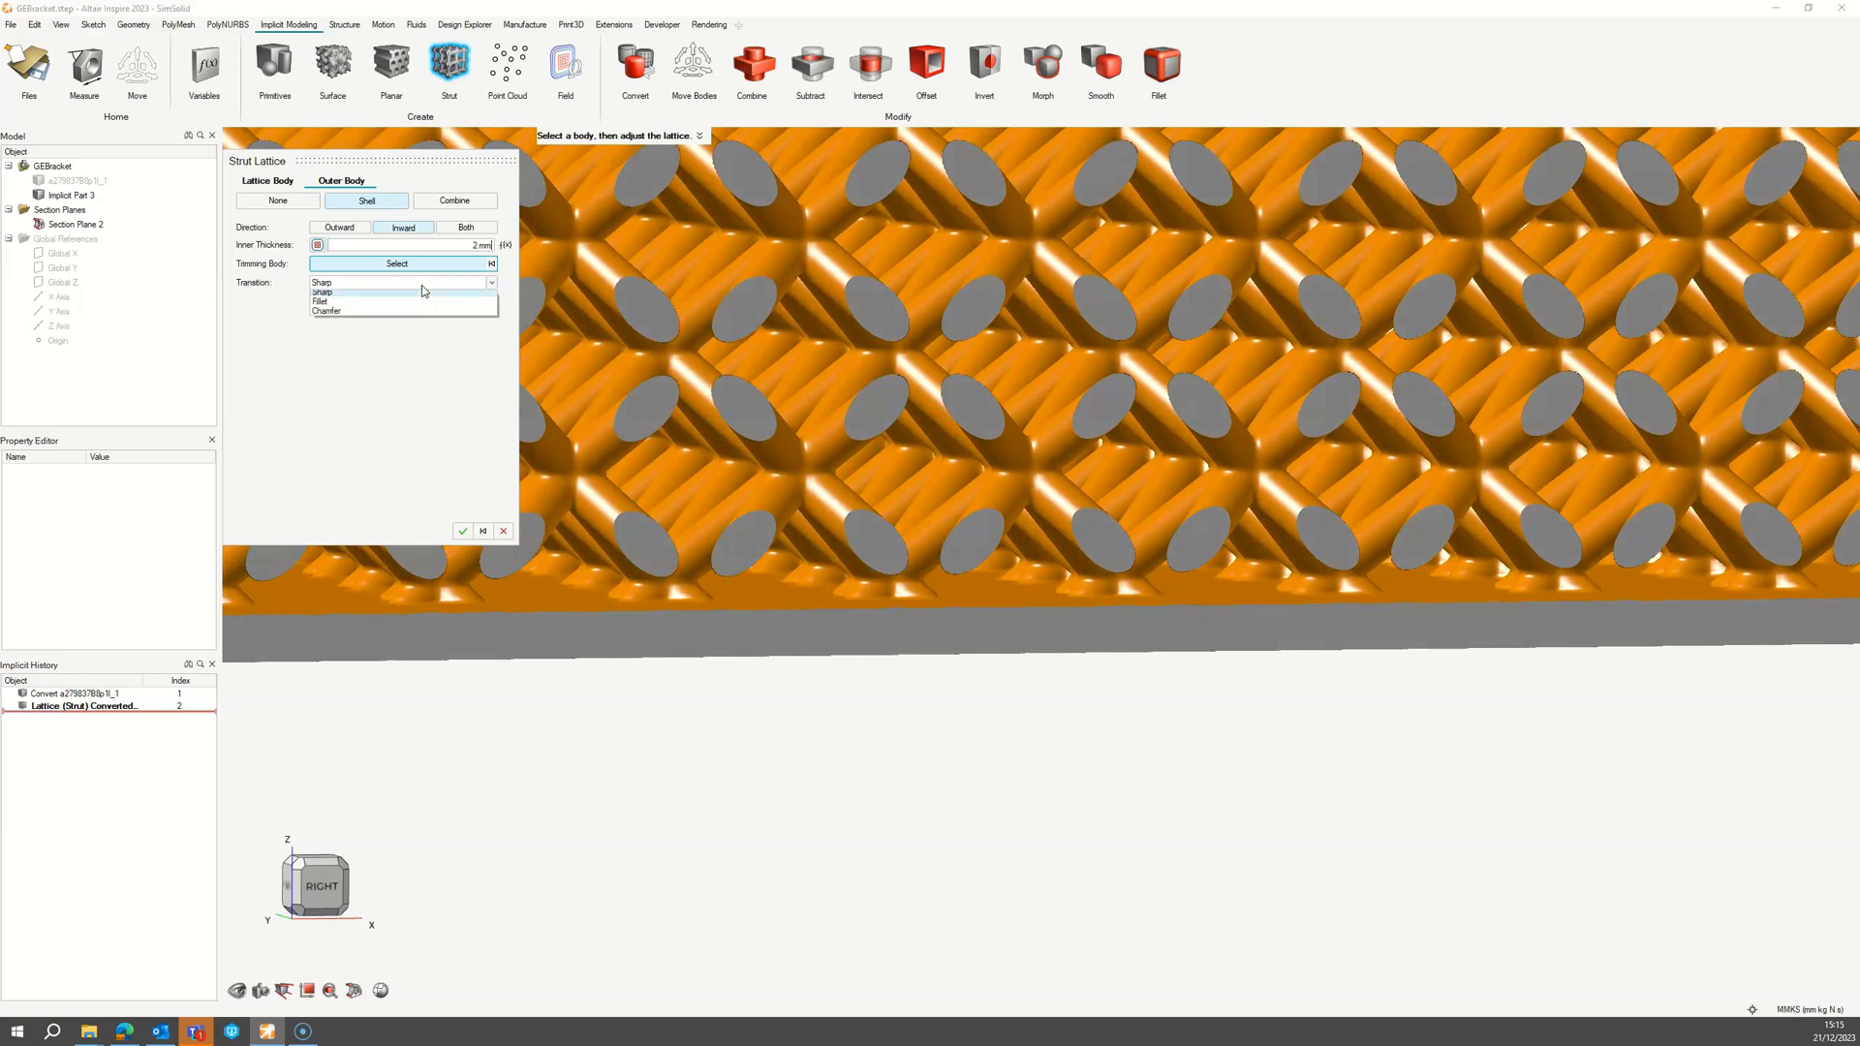
pyautogui.click(322, 301)
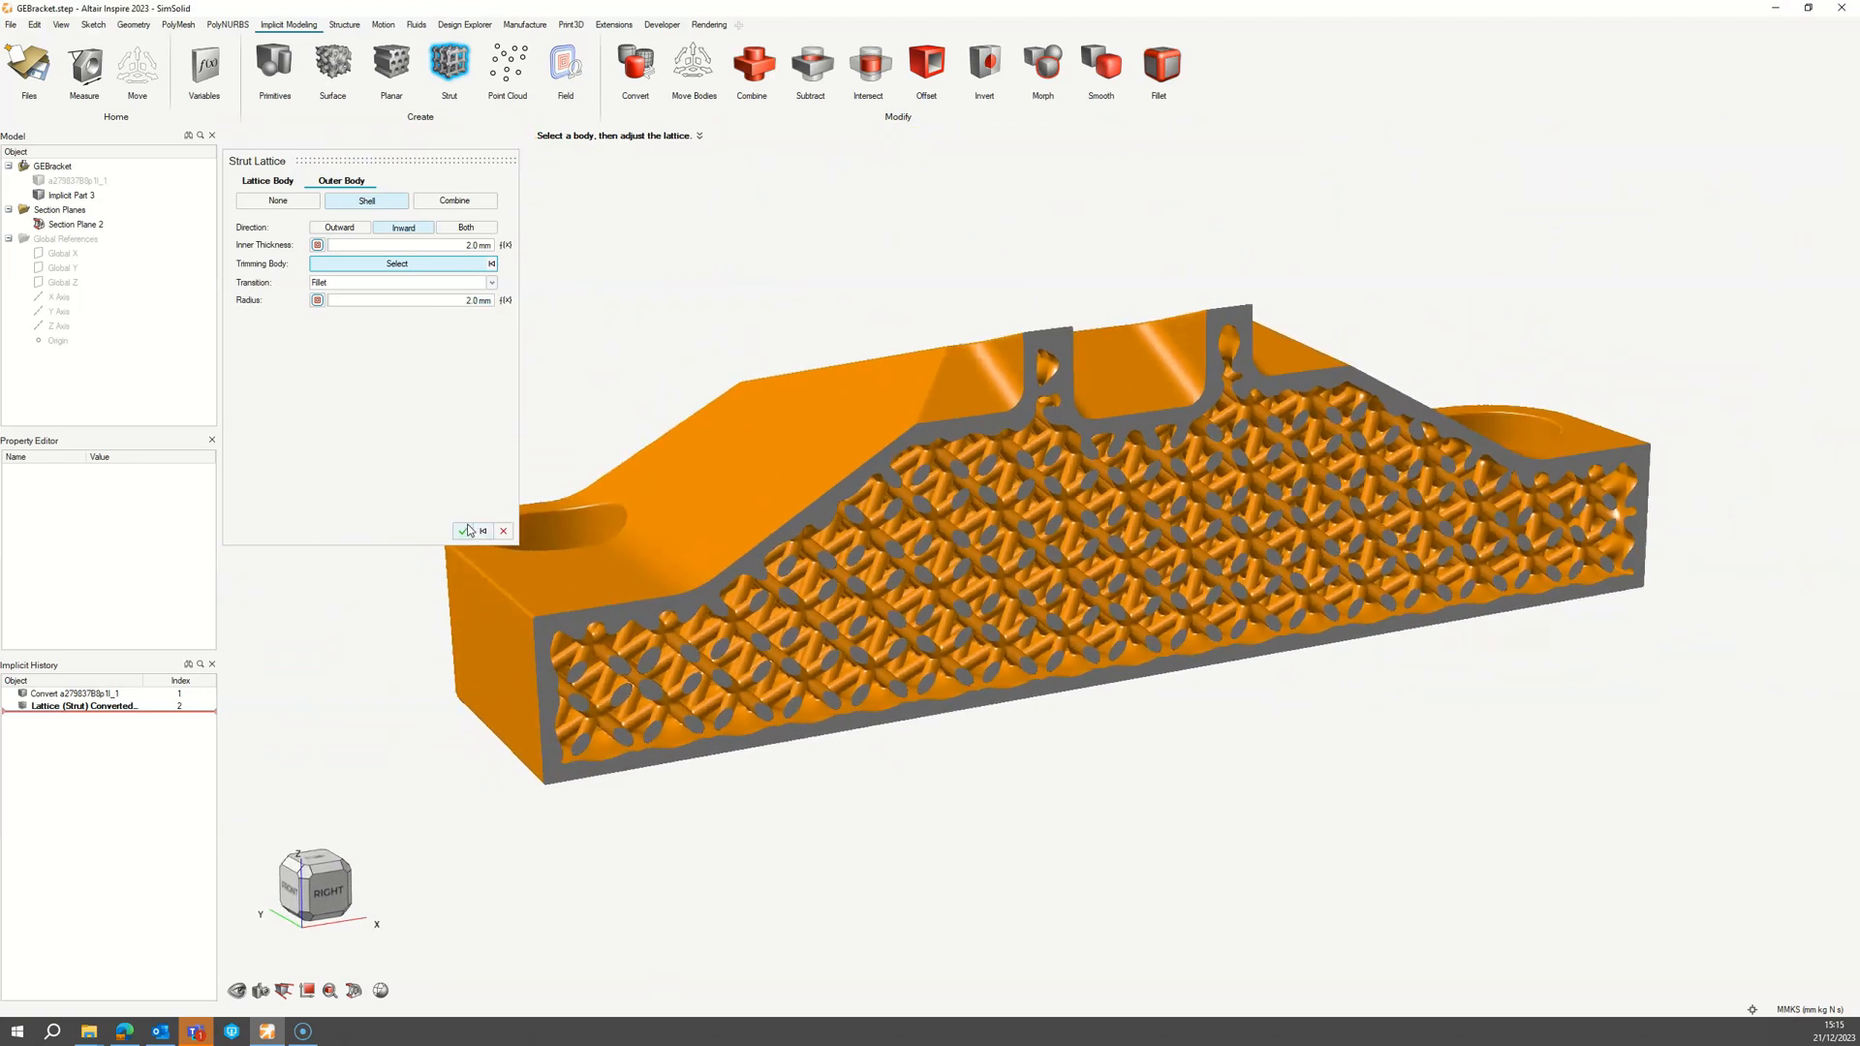
pyautogui.click(465, 531)
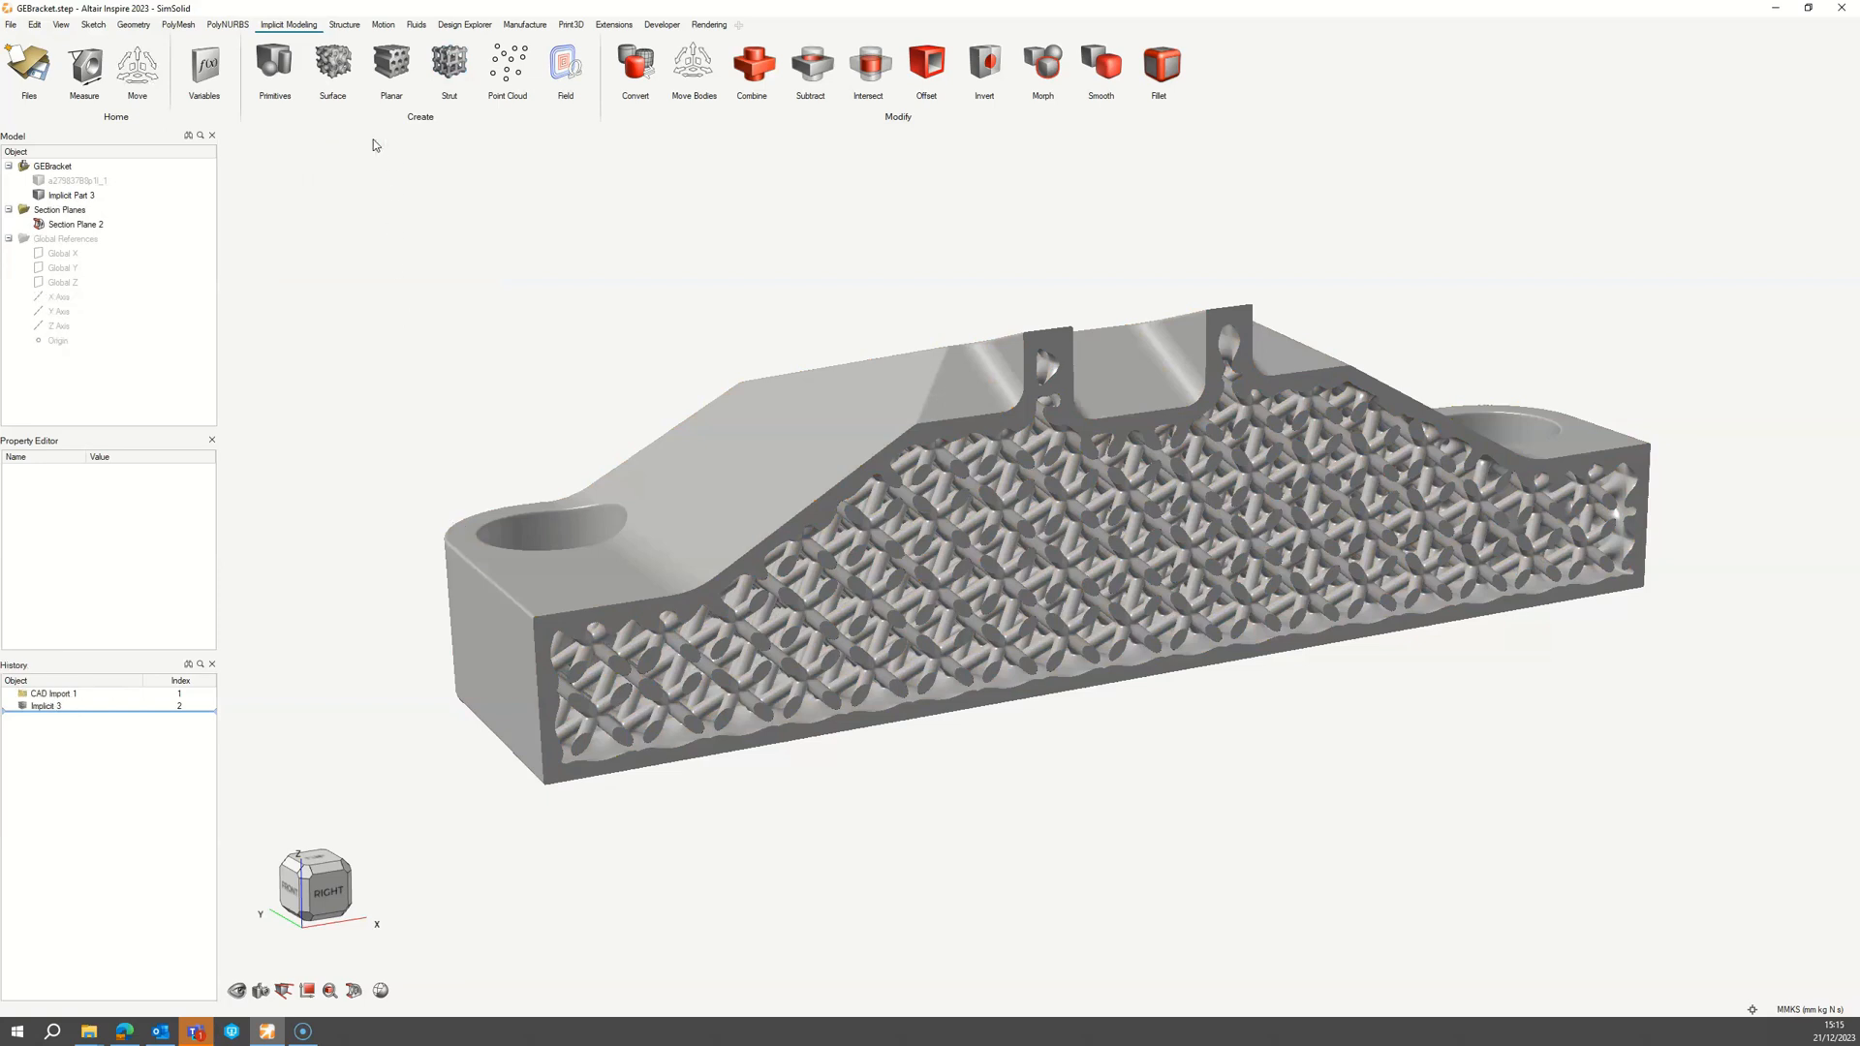